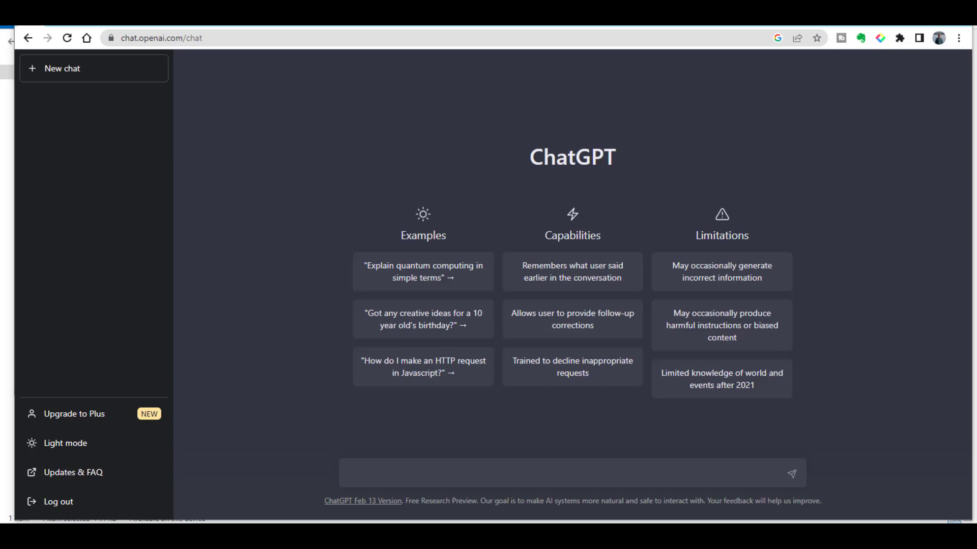
mouse_move(651, 36)
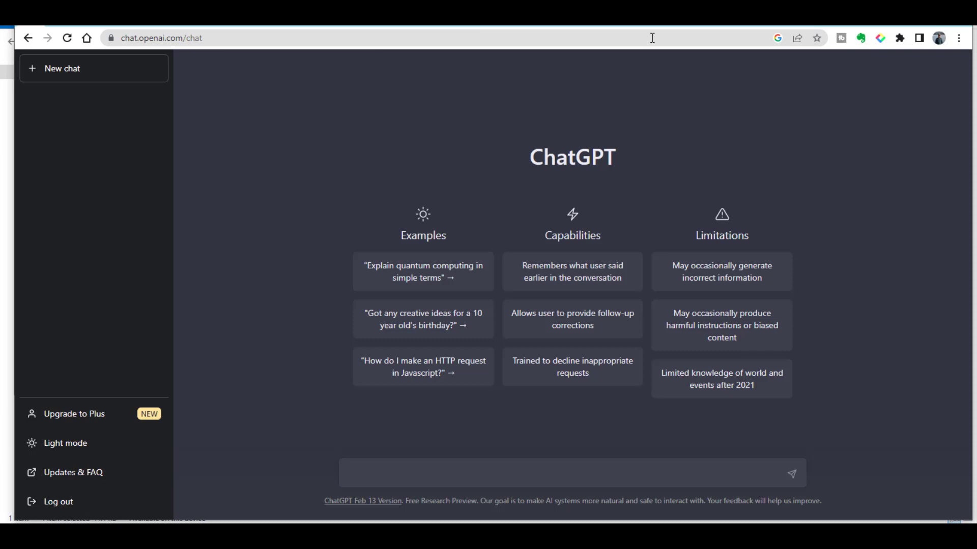
mouse_move(501, 137)
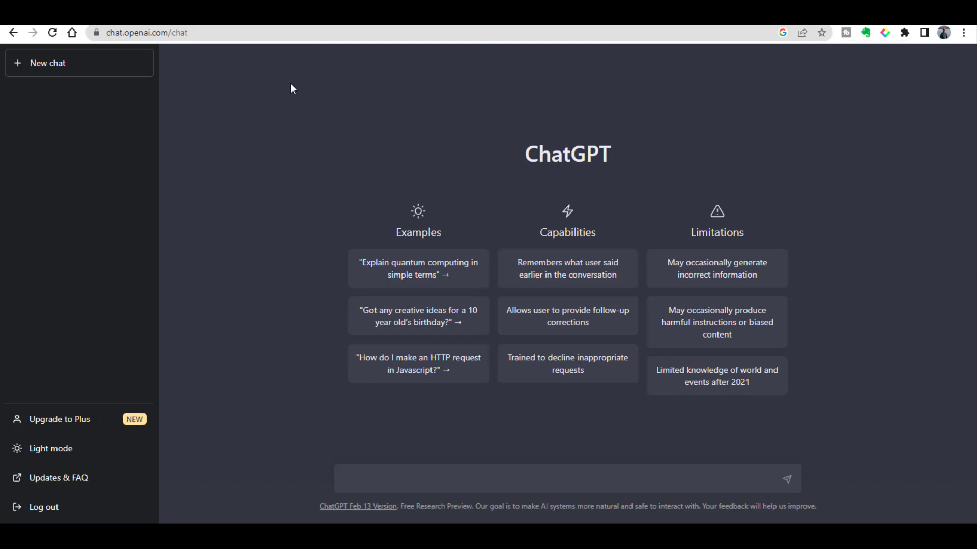
mouse_move(295, 214)
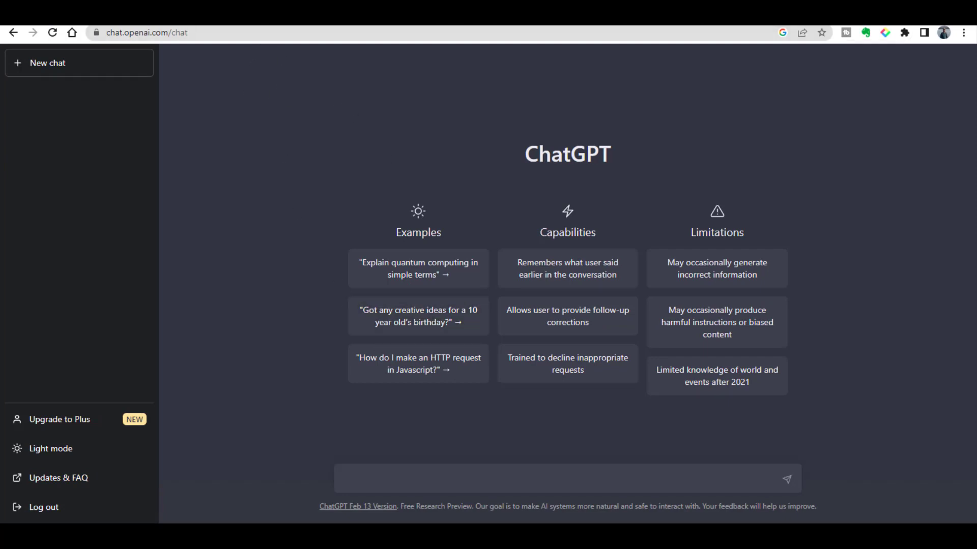
Step: Compose a prompt quoting the HR slogan-voting email and asking for a reply saying you're unable to cast your vote
left_click(148, 33)
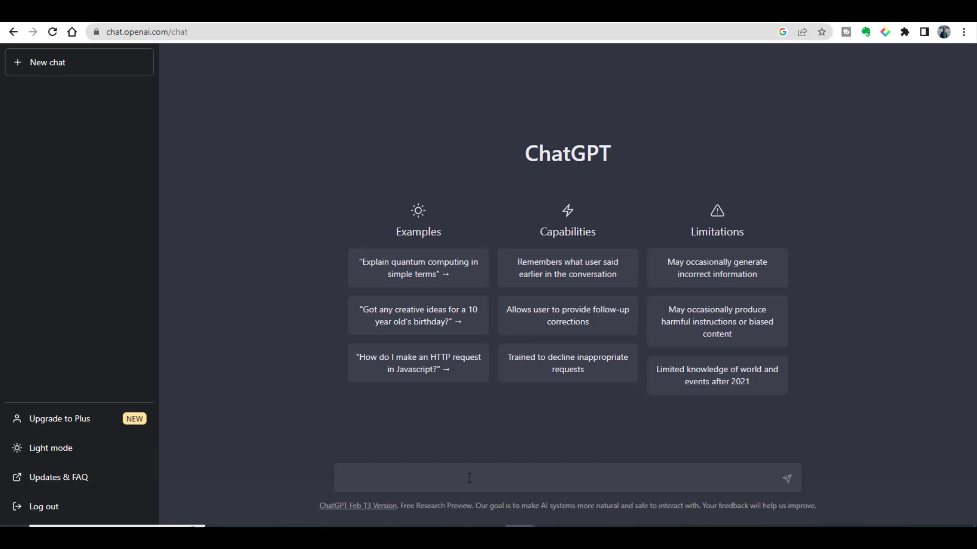
mouse_move(455, 479)
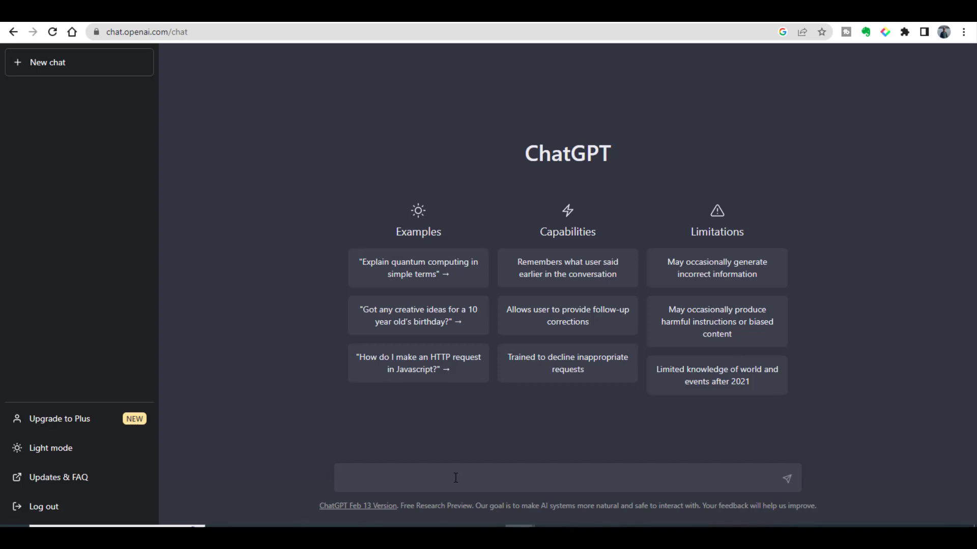
left_click(456, 479)
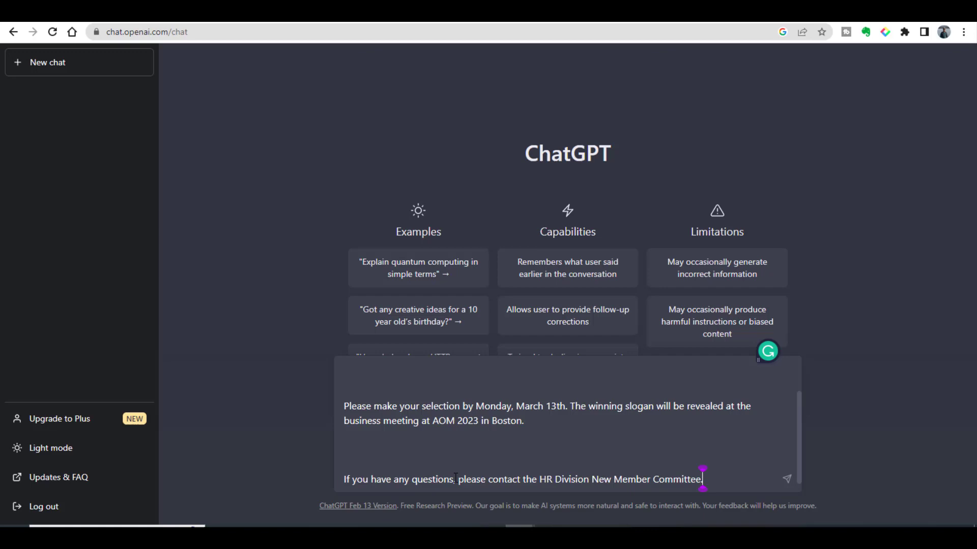
type("\" I just")
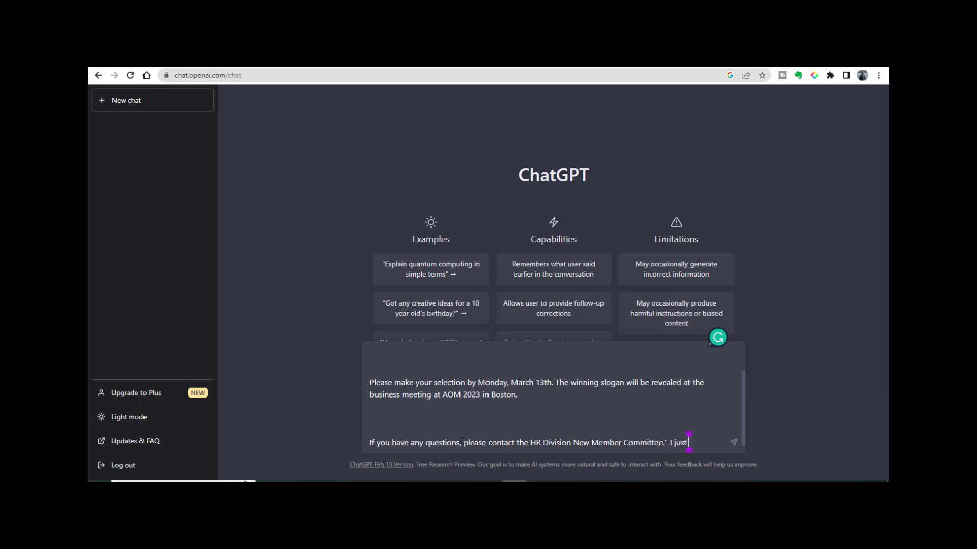
type("received an email, but due to my business engagement, i a")
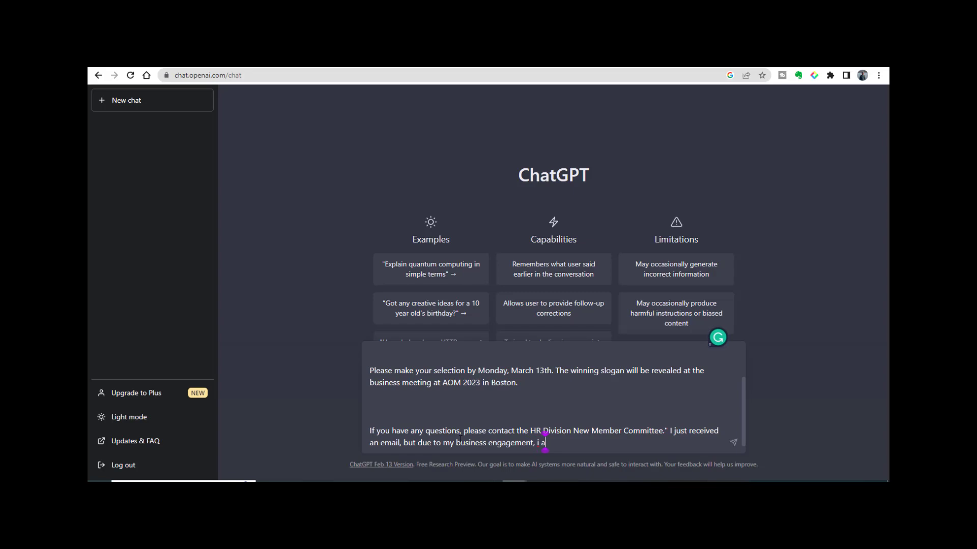
type("m unable to cast o")
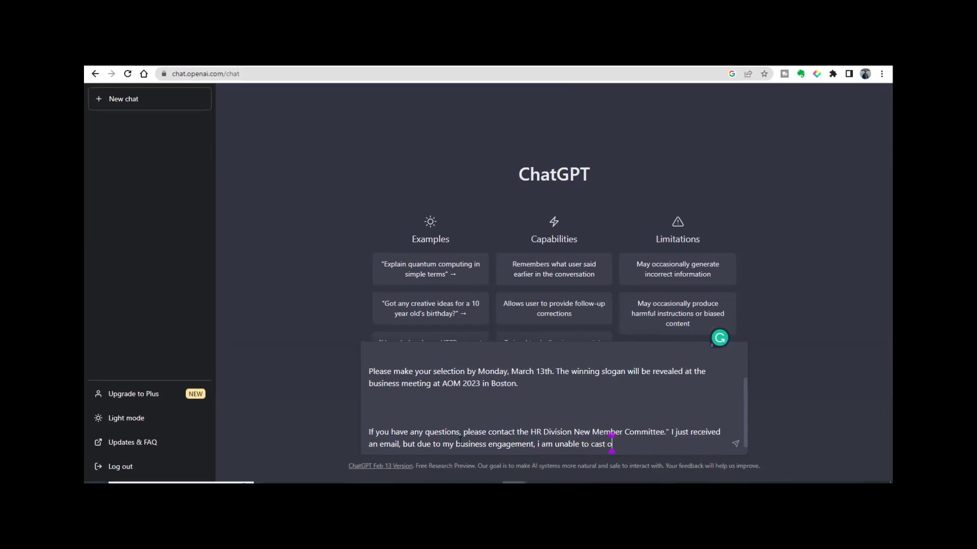
type("my vote, suggest me a great reply to")
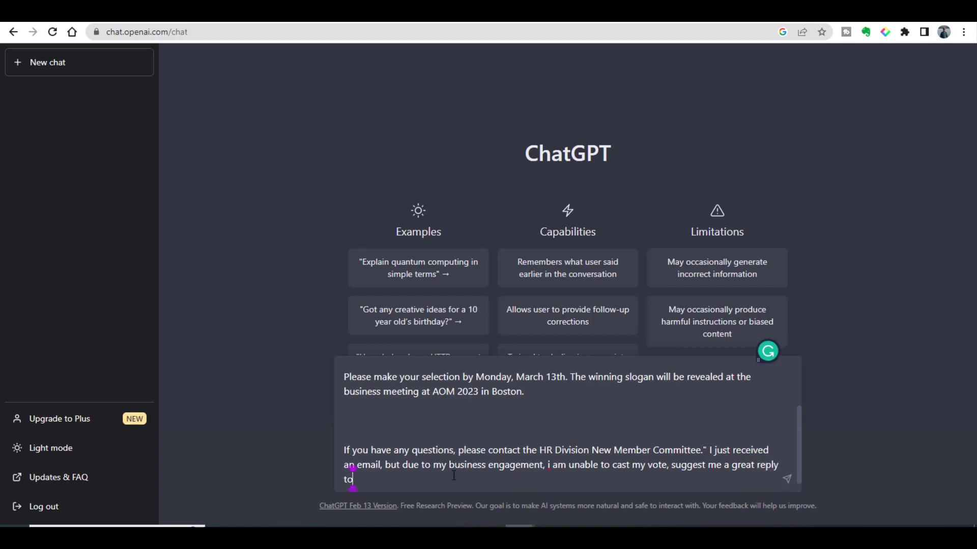
type("this email")
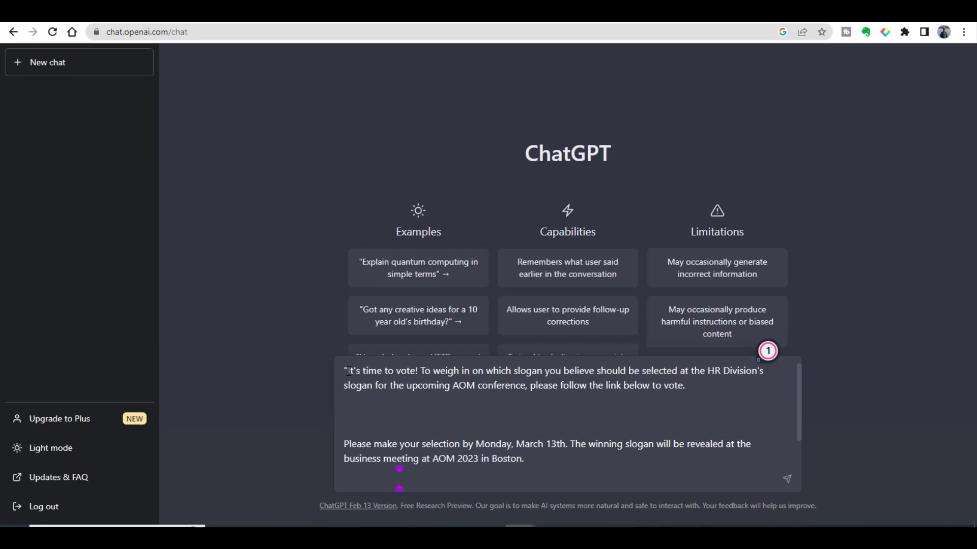
type("If you have any questions, please contact the HR Division New Member Committee.\" I just received an email, but due to my business engagement, i am unable to cast my vote, suggest me a great reply to this email")
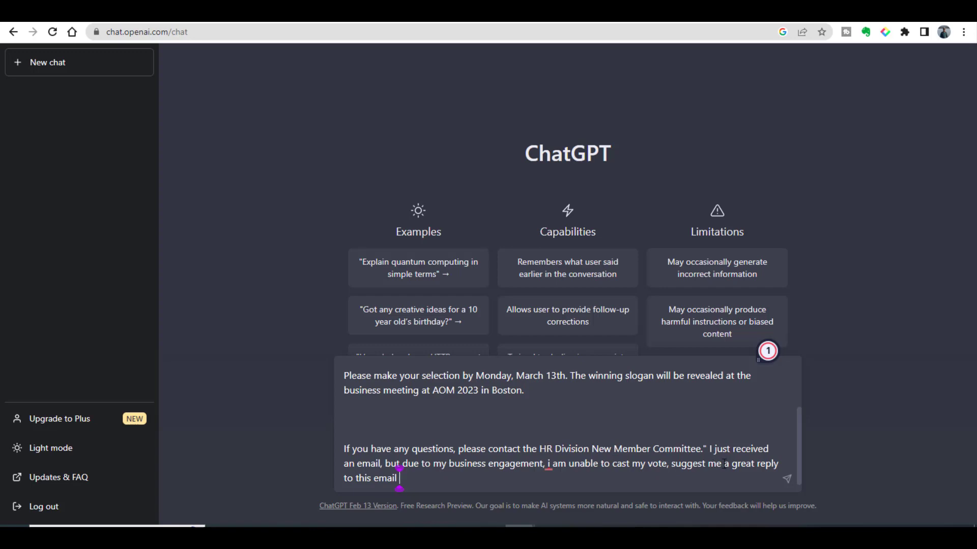
mouse_move(474, 470)
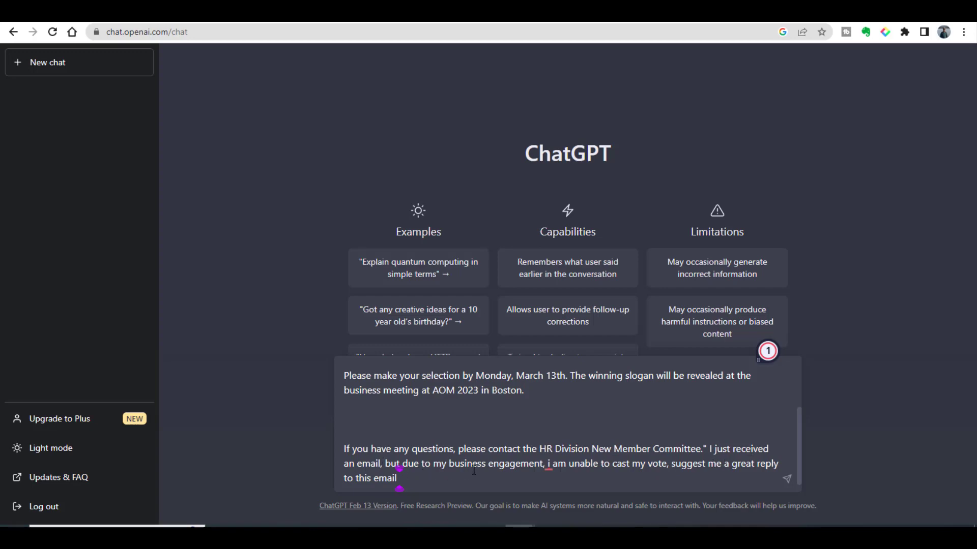
mouse_move(636, 478)
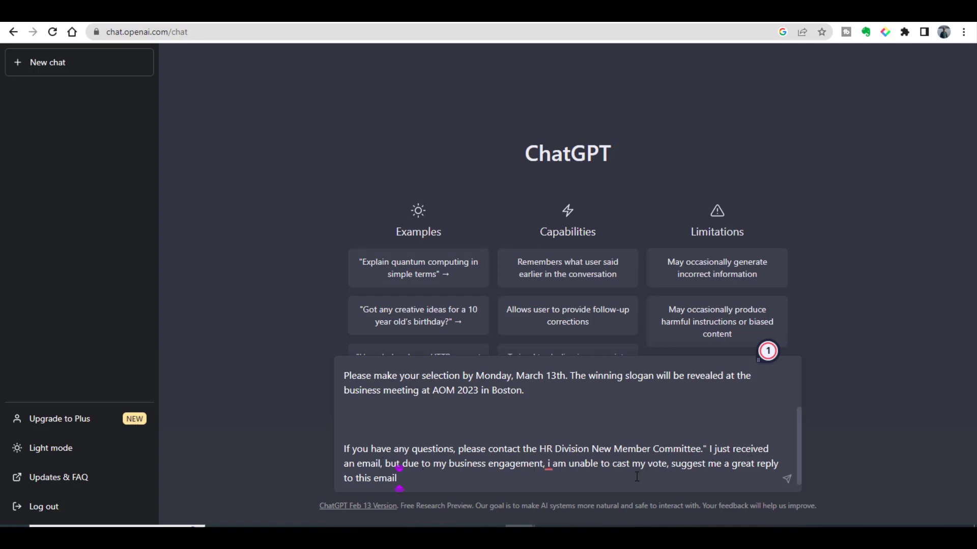
mouse_move(571, 472)
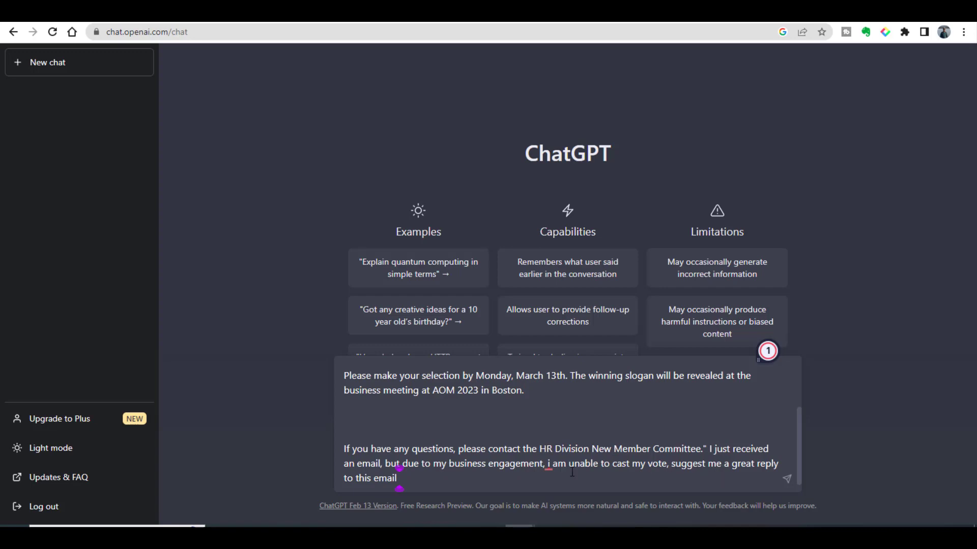
mouse_move(844, 497)
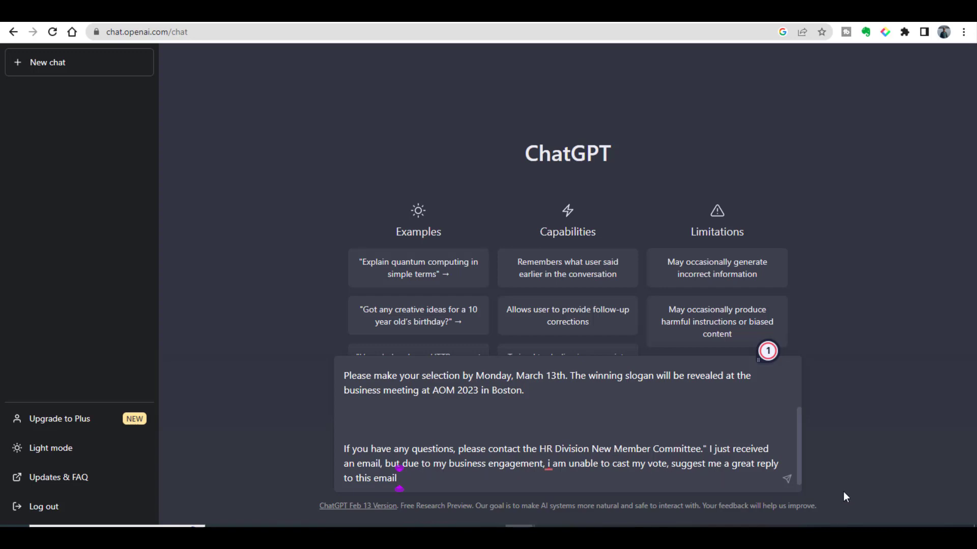
mouse_move(763, 479)
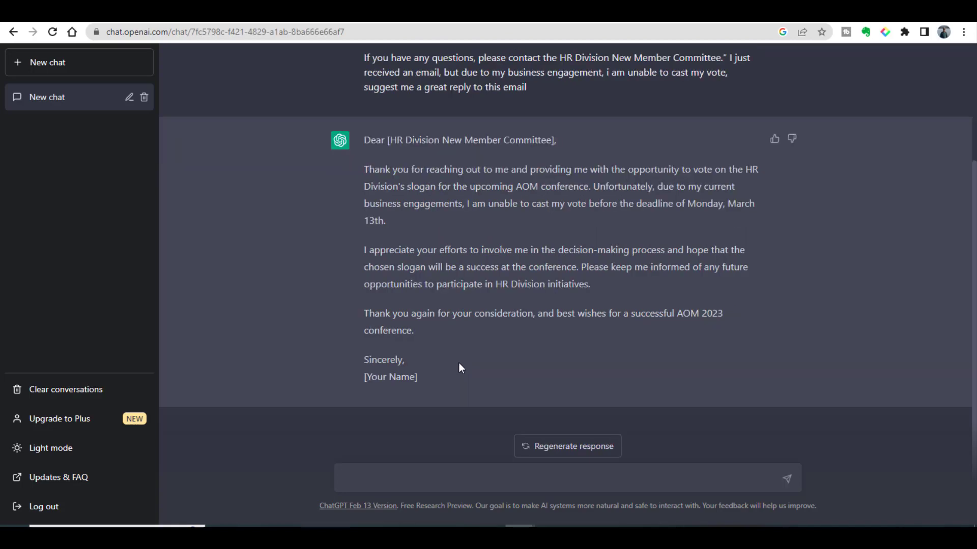
Step: Scroll up through ChatGPT's suggested reply declining to vote
scroll("up", 3)
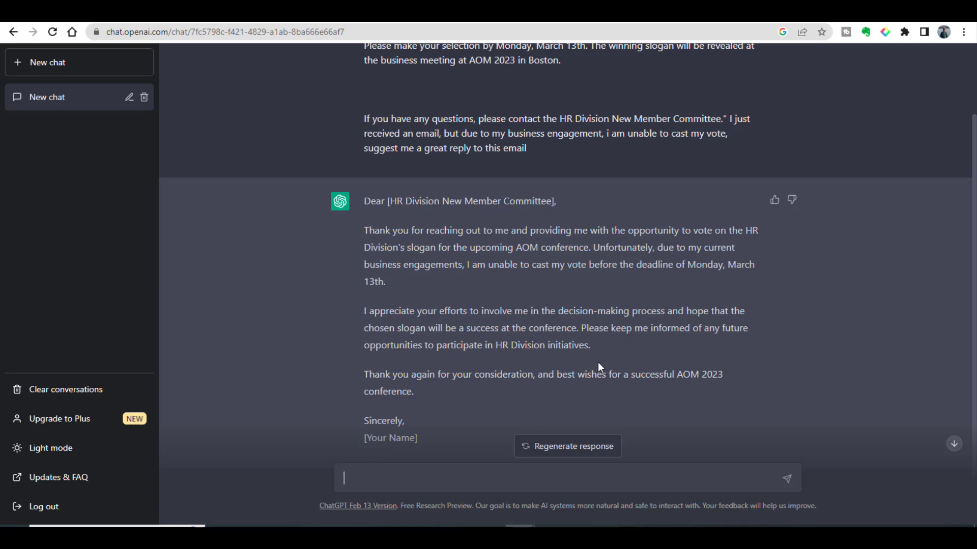
mouse_move(430, 465)
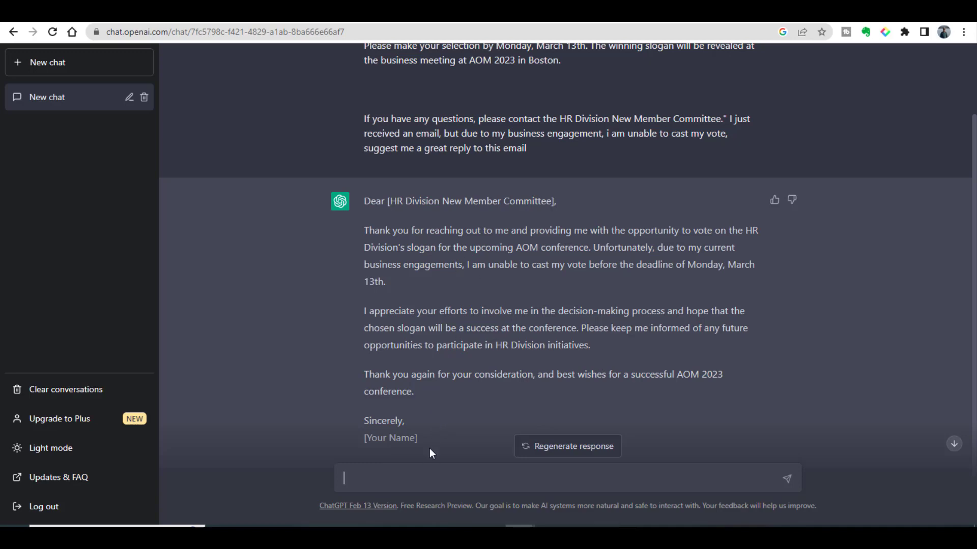
mouse_move(608, 265)
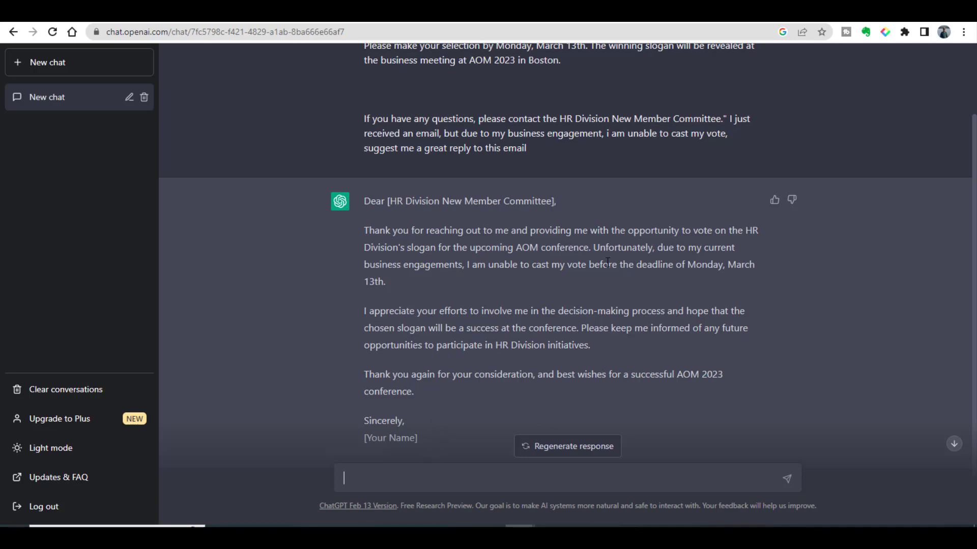
mouse_move(507, 356)
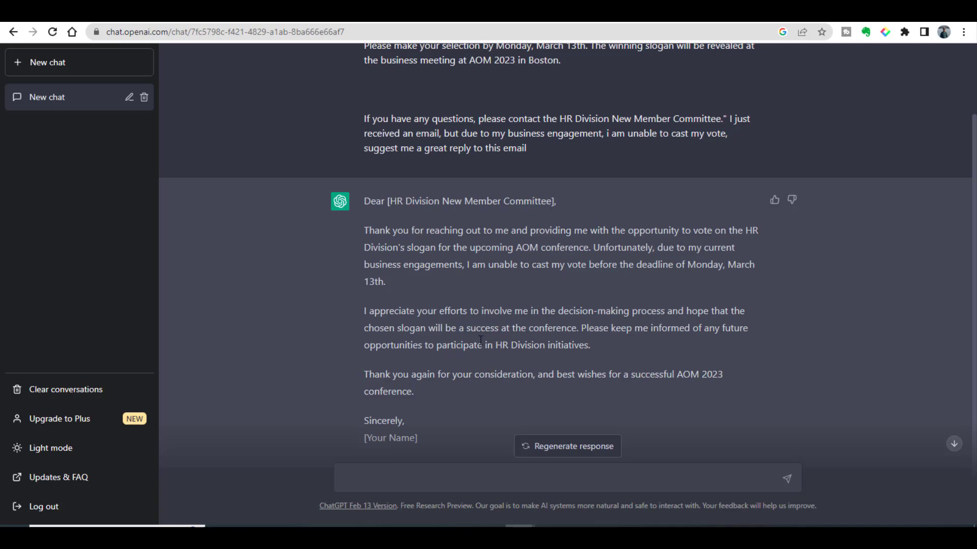
mouse_move(496, 311)
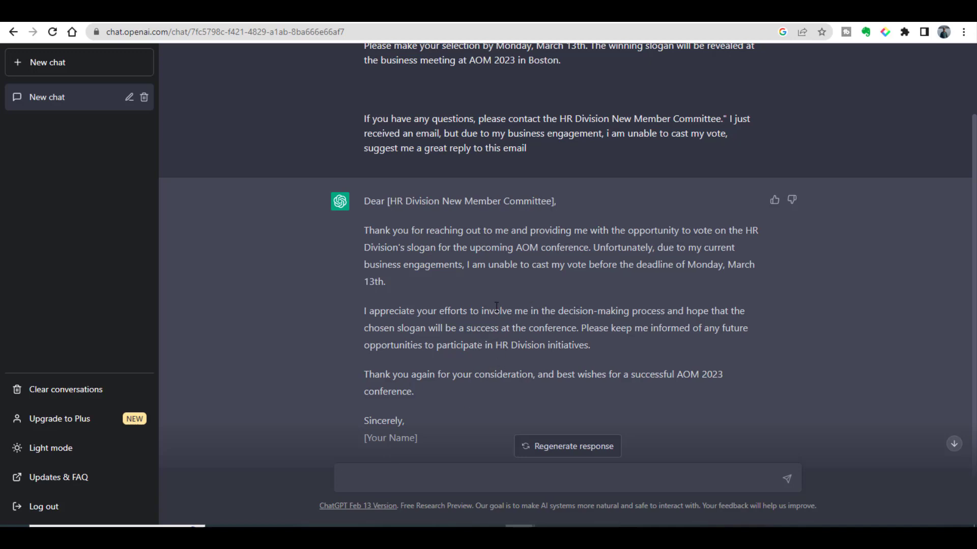
mouse_move(465, 375)
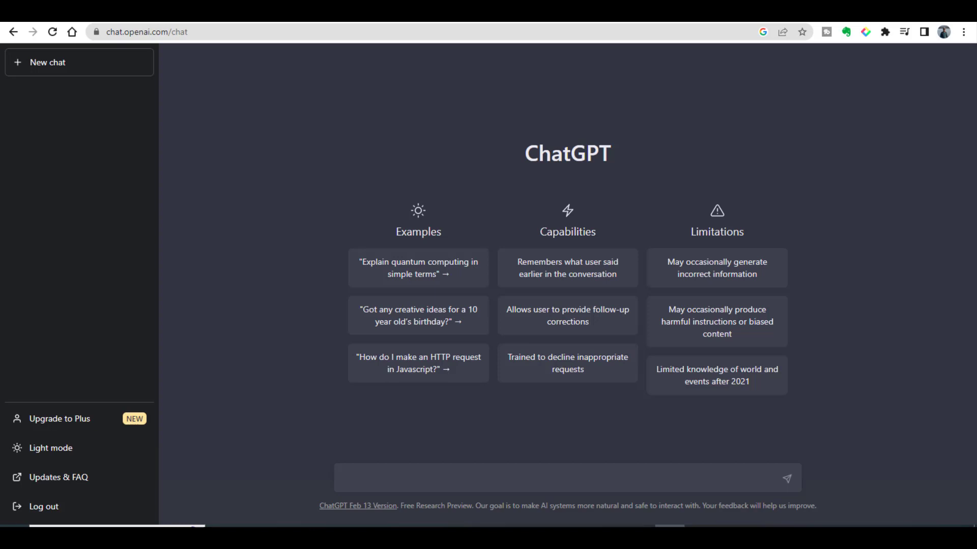
Step: Paste the ABC conference 2023 early-feedback email into the message box, removing stray trailing characters
left_click(589, 482)
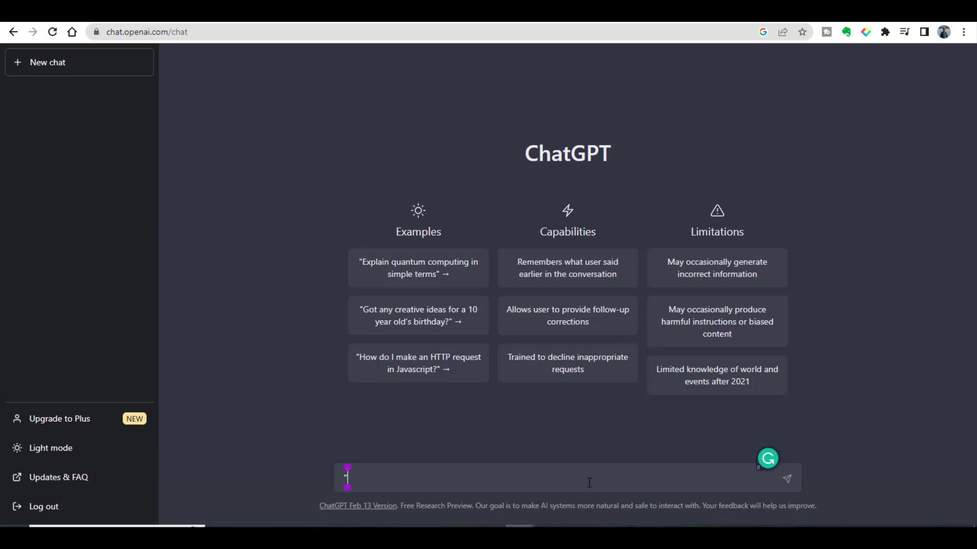
type("\"I am interested in attending the ABC conference 2023 on HEC funding, which has a long application process.  As per the conference website,  the author acceptance notifications will be sent on  January 27, 2023, which will be very late for me.\\n\\nIs there any possibility of early feedback?\"")
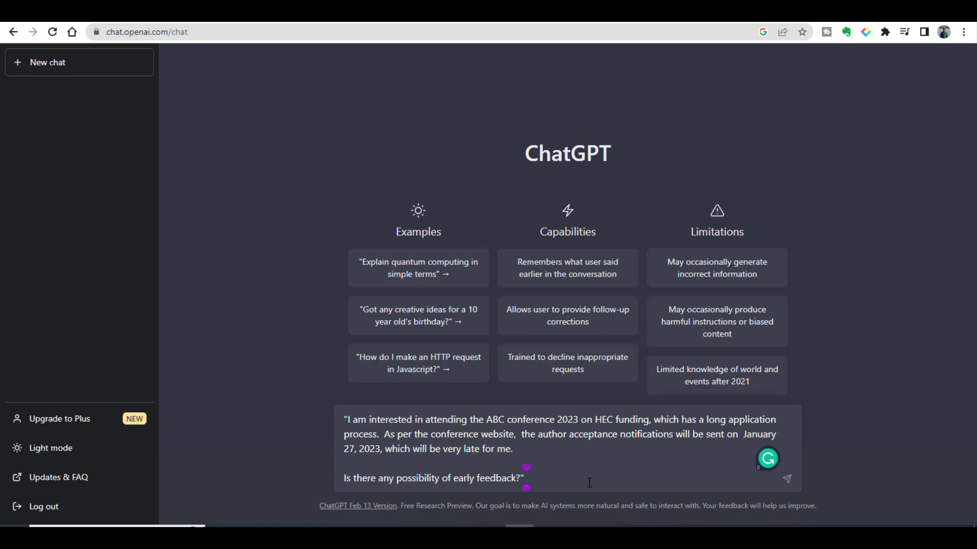
type("i")
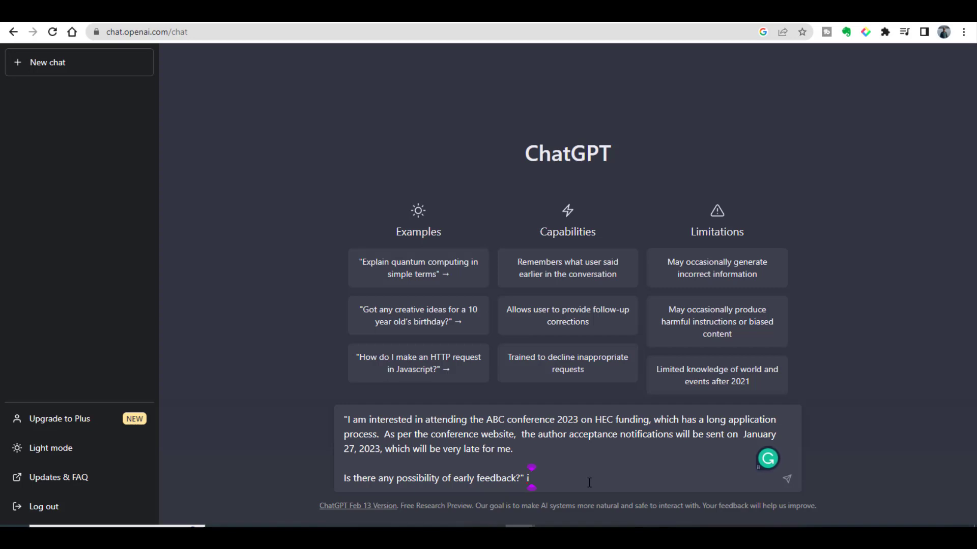
type("w")
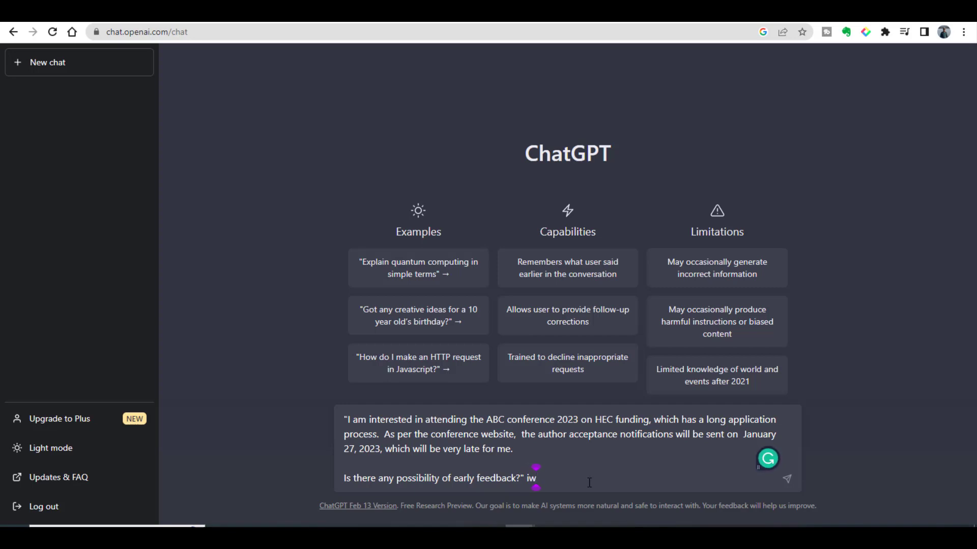
key("Backspace")
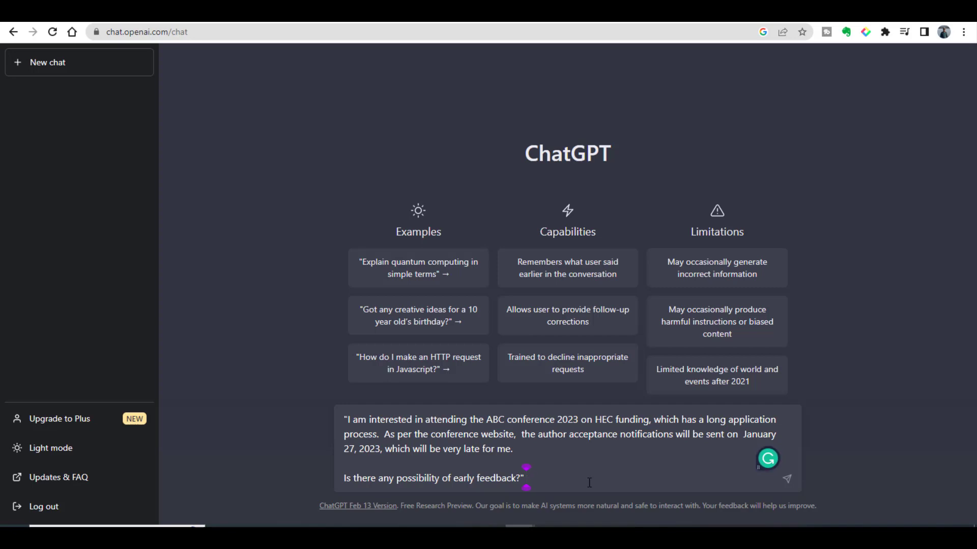
Step: Append 'write this email in a more professional way' and send the request
type("write thi")
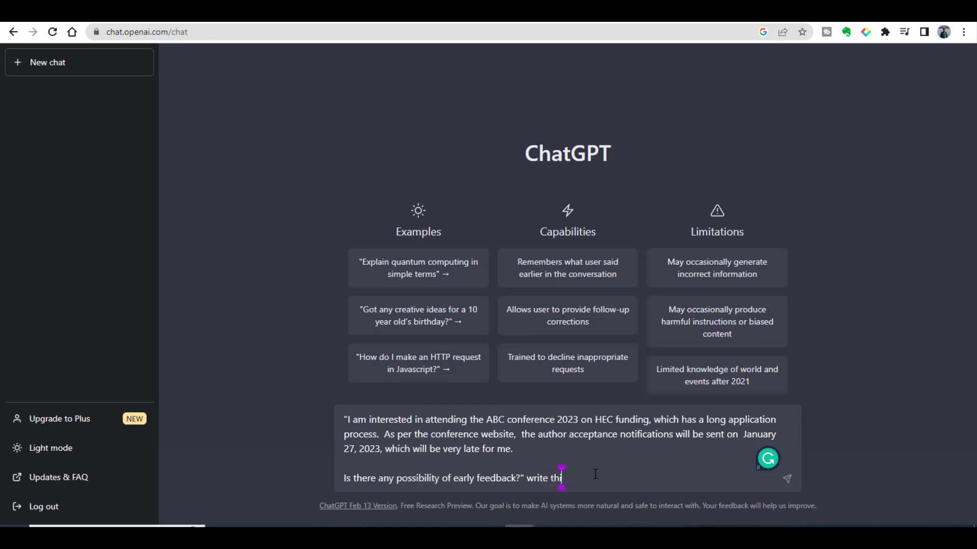
type("s em")
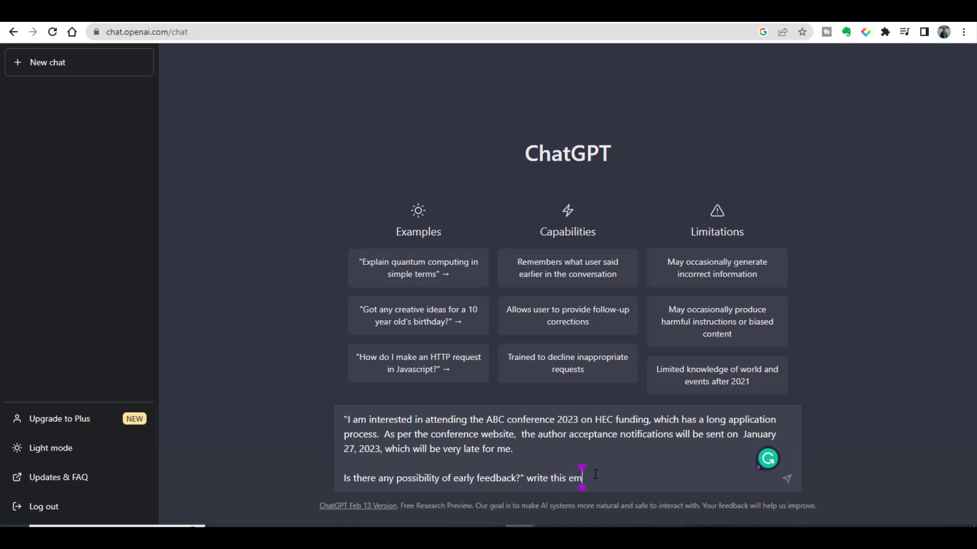
type("ail in")
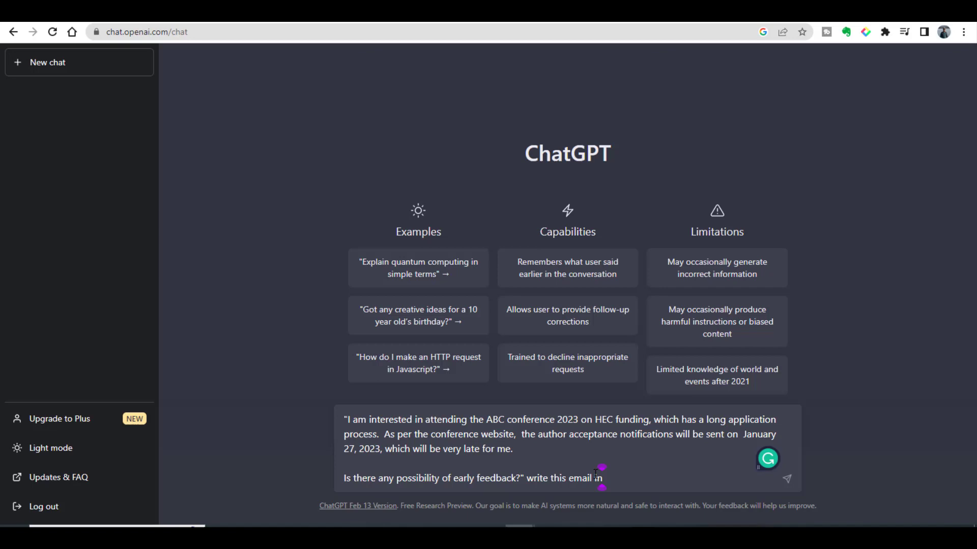
type("a more pr")
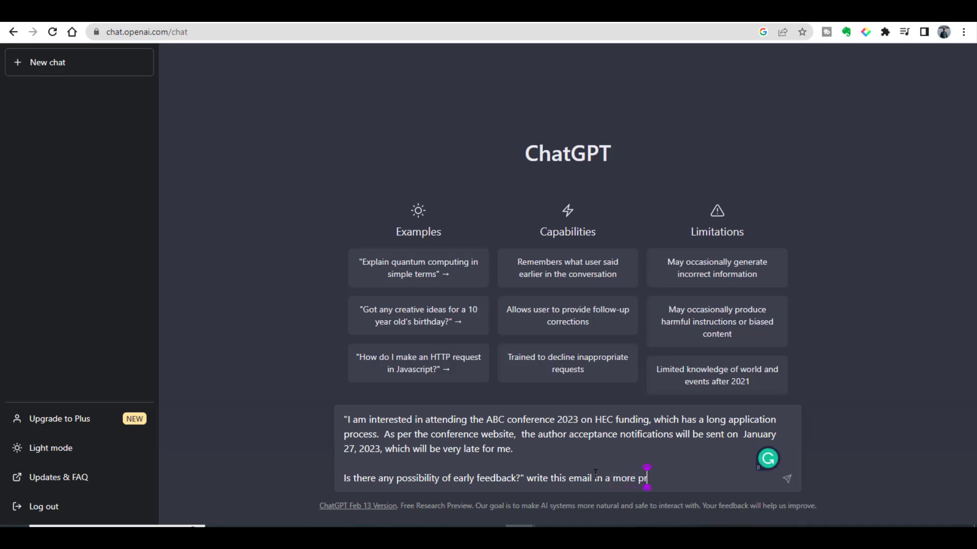
type("ofessional wa")
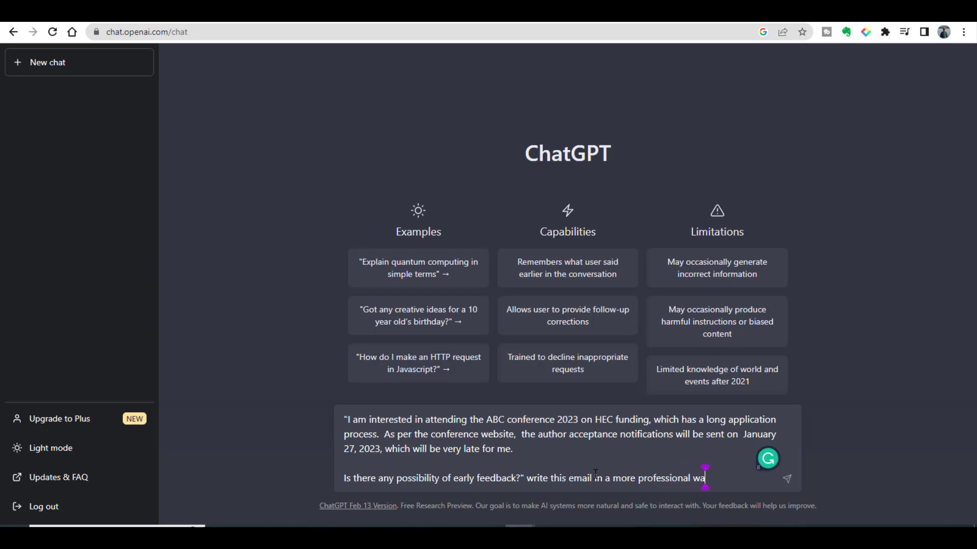
type("y")
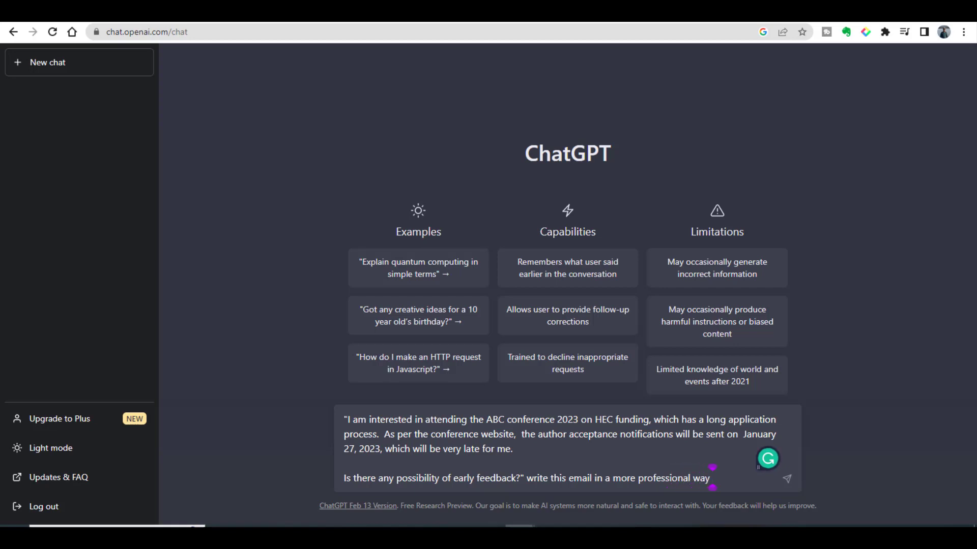
left_click(788, 478)
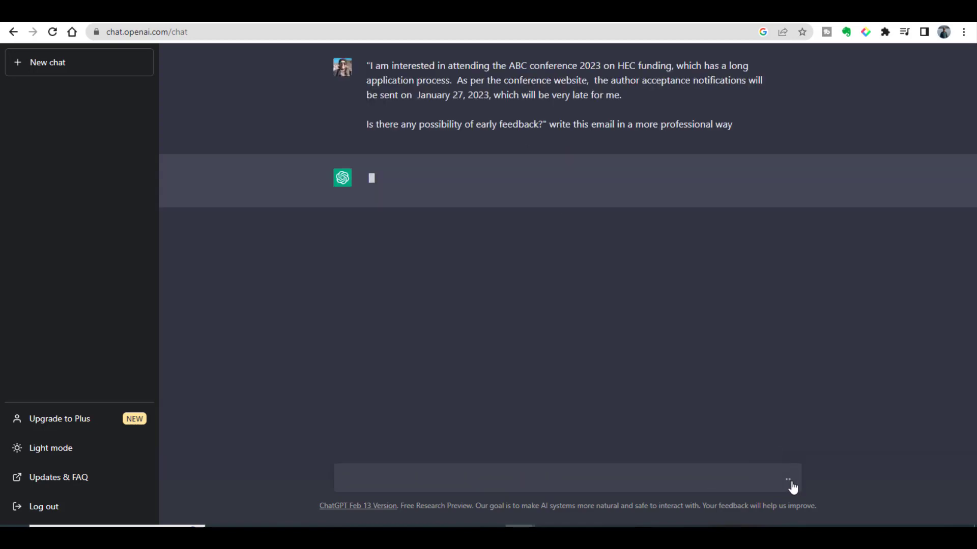
mouse_move(714, 394)
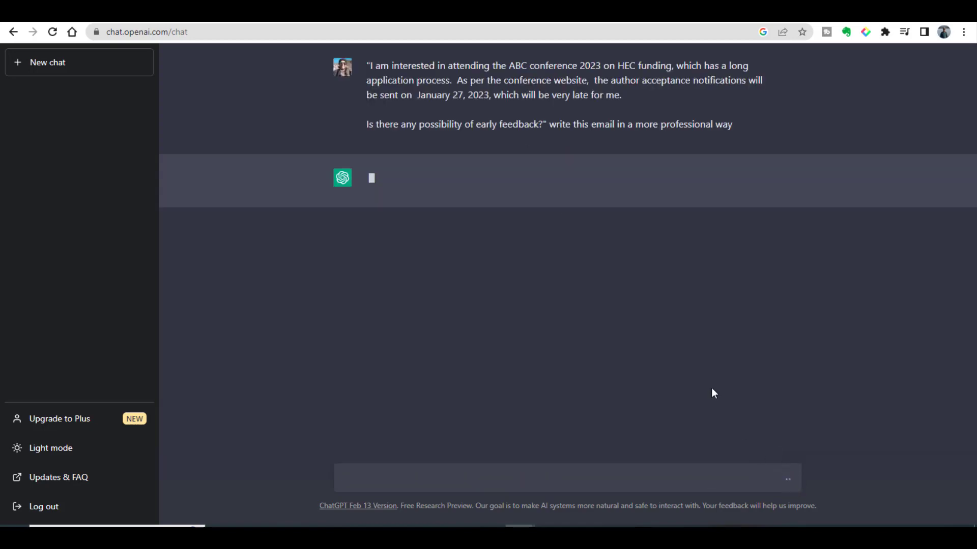
mouse_move(614, 350)
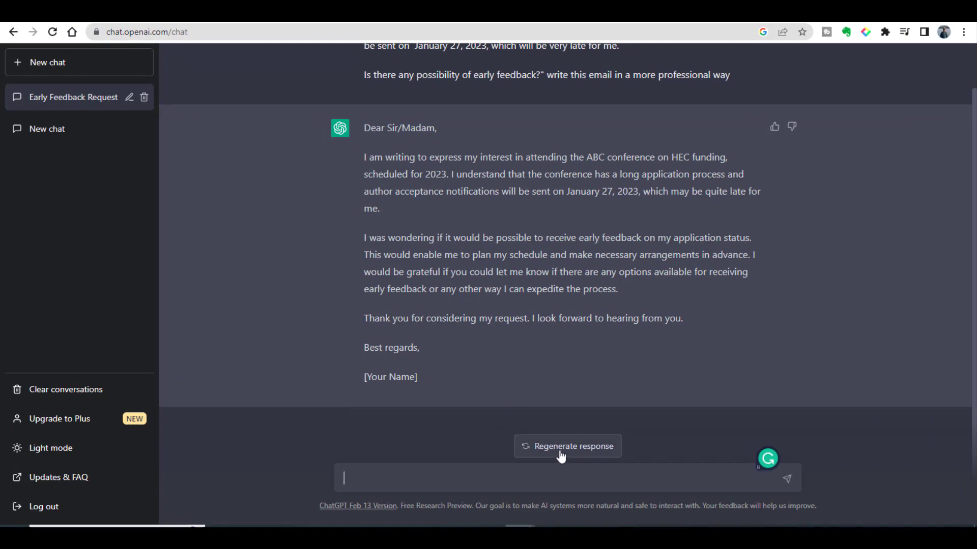
Step: Place the cursor in the empty message box of the fresh chat after the rewritten email arrives
left_click(567, 447)
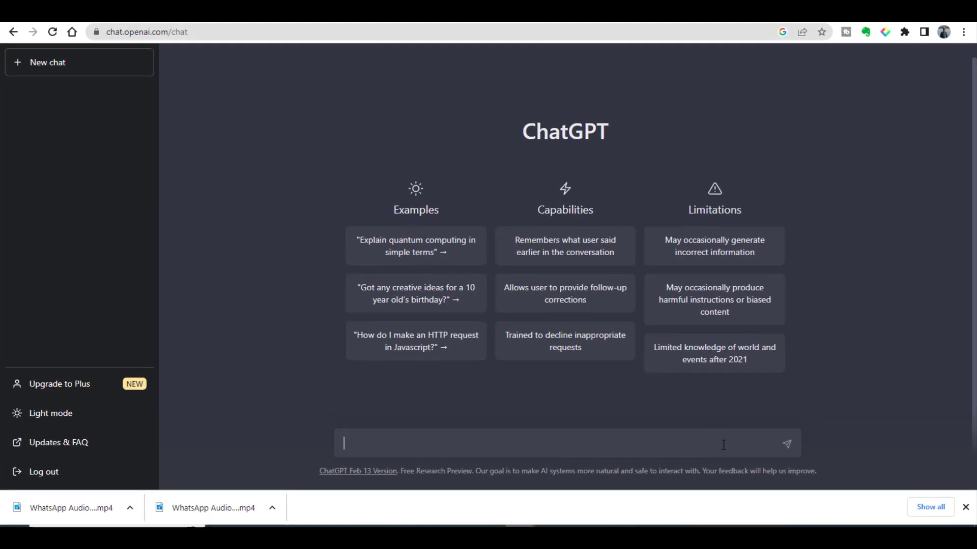
Step: Send a prompt: heading a sales team missing its target, wanting to motivate members with a great email
type("I am heading")
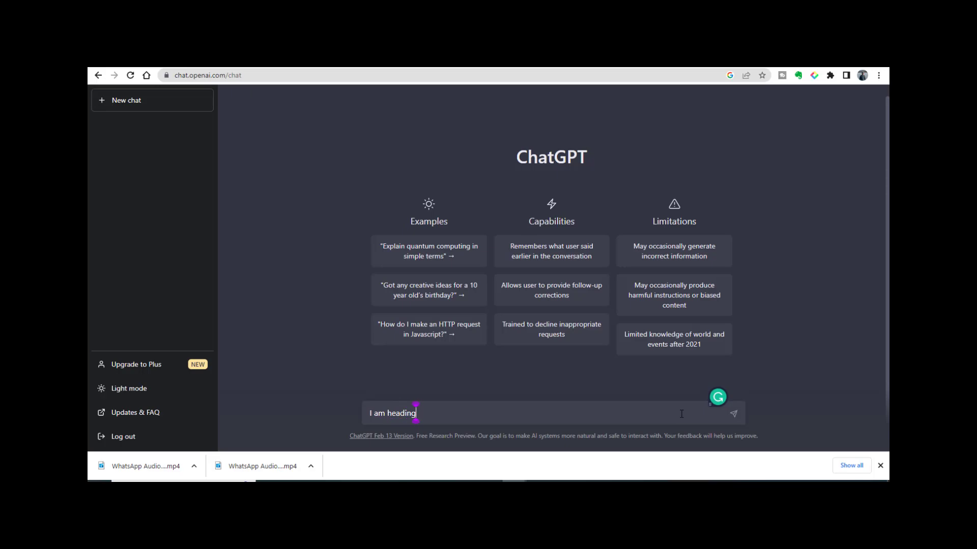
type("a sales team a")
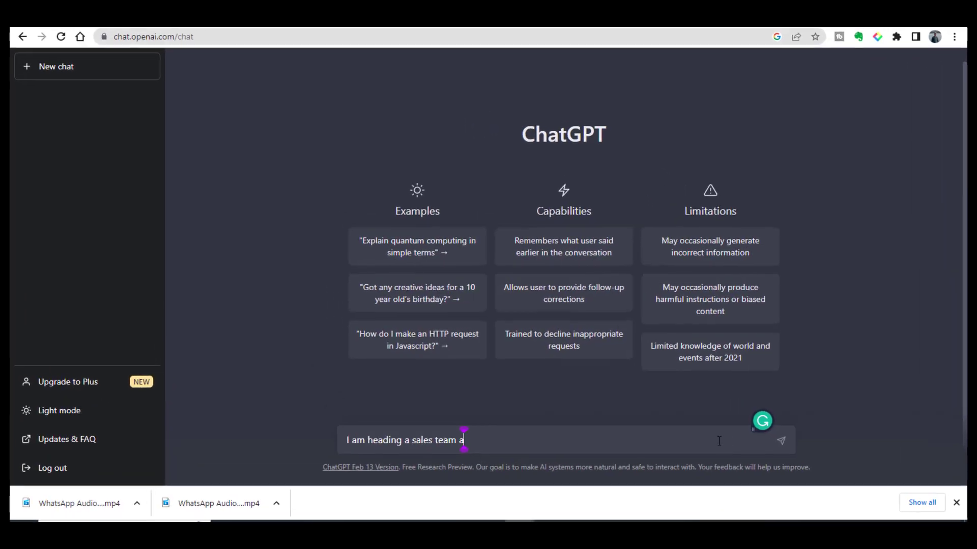
type("nd despite of my team members' efforts, we are still unable to achie")
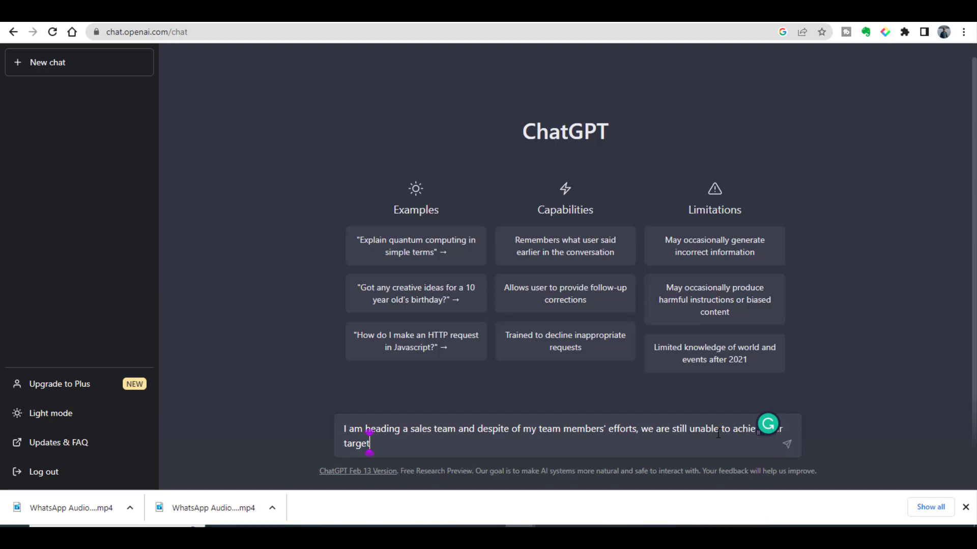
type(", i want to")
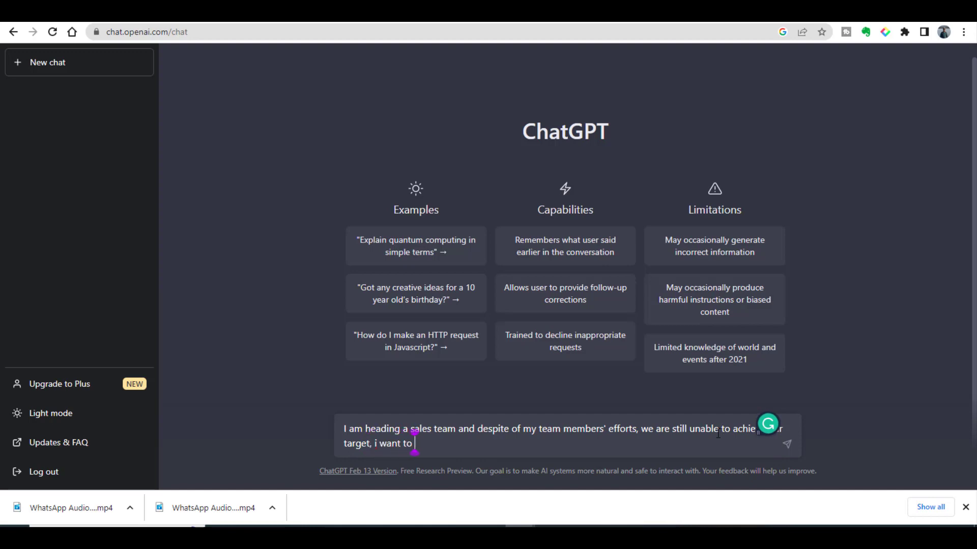
type("motivate my team members, suggest me a g")
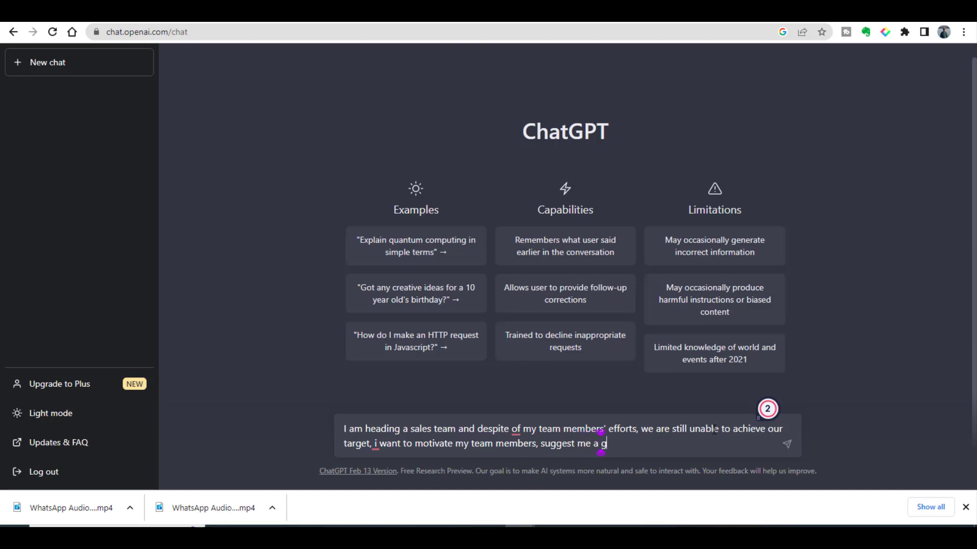
type("reat email.")
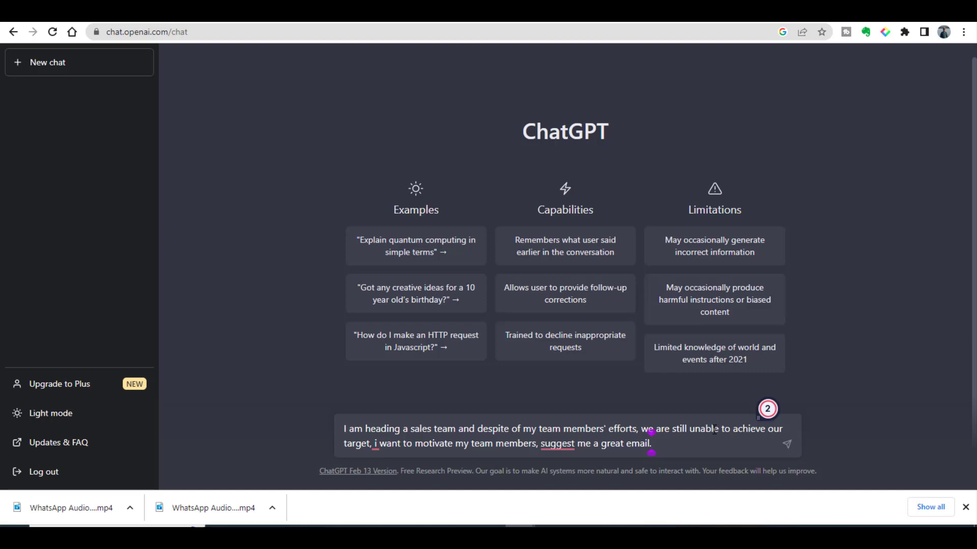
mouse_move(767, 442)
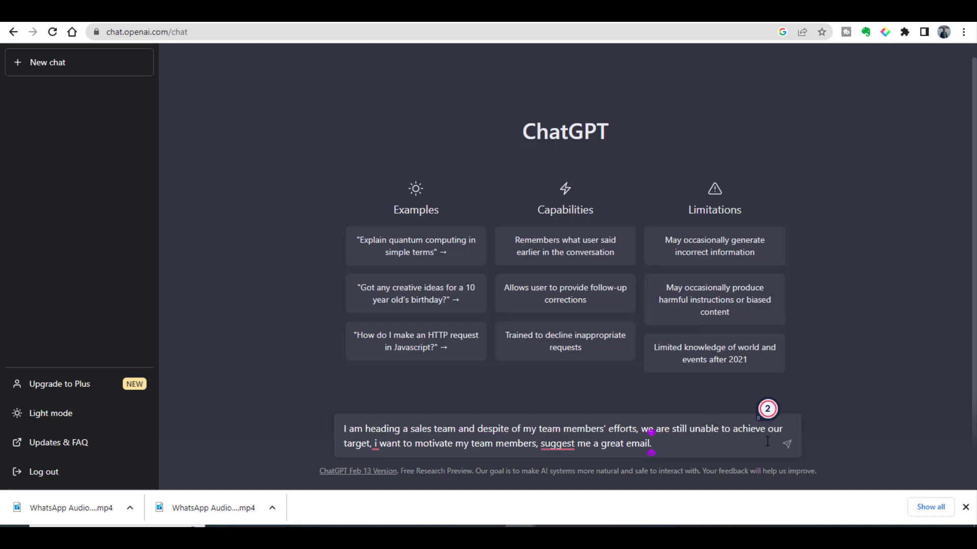
mouse_move(787, 450)
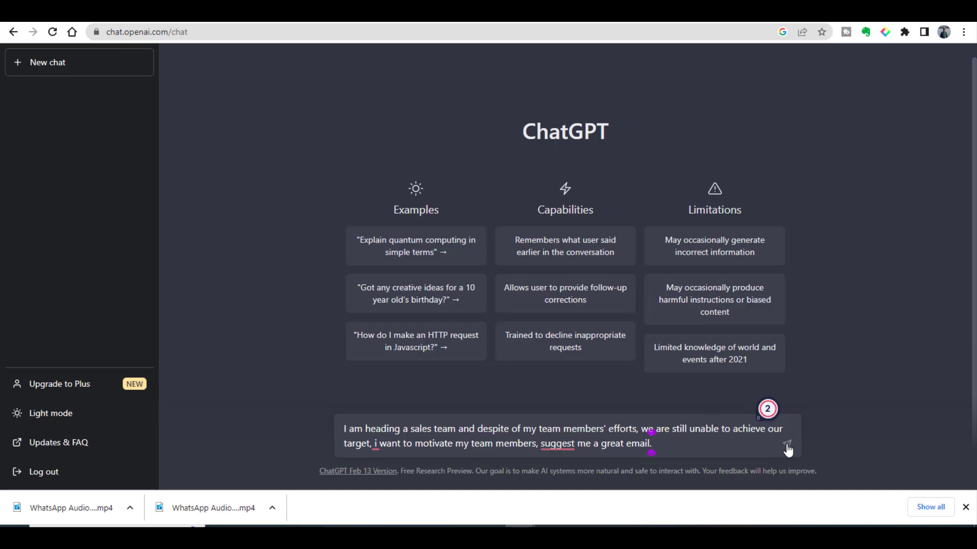
left_click(787, 444)
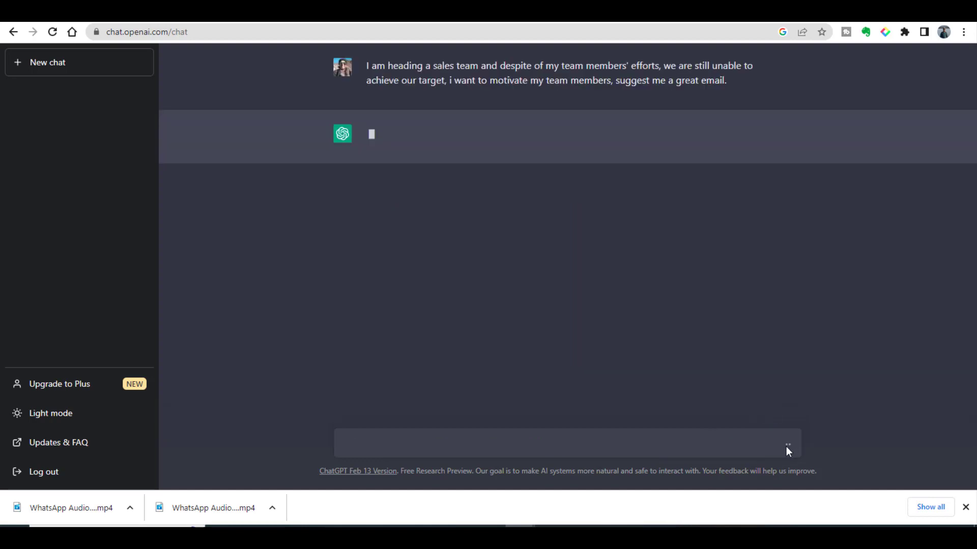